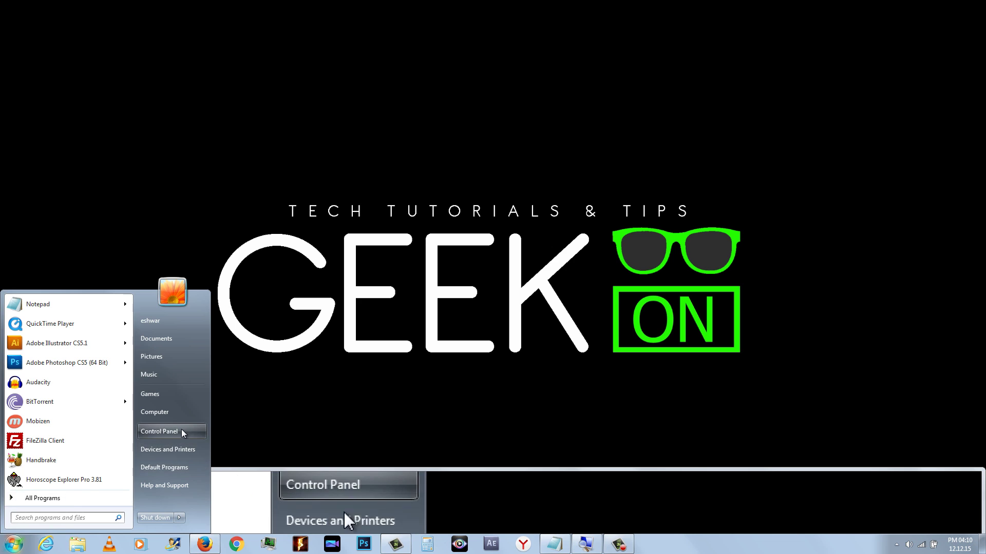
Step: Launch Control Panel from the Start menu's right column
click(159, 432)
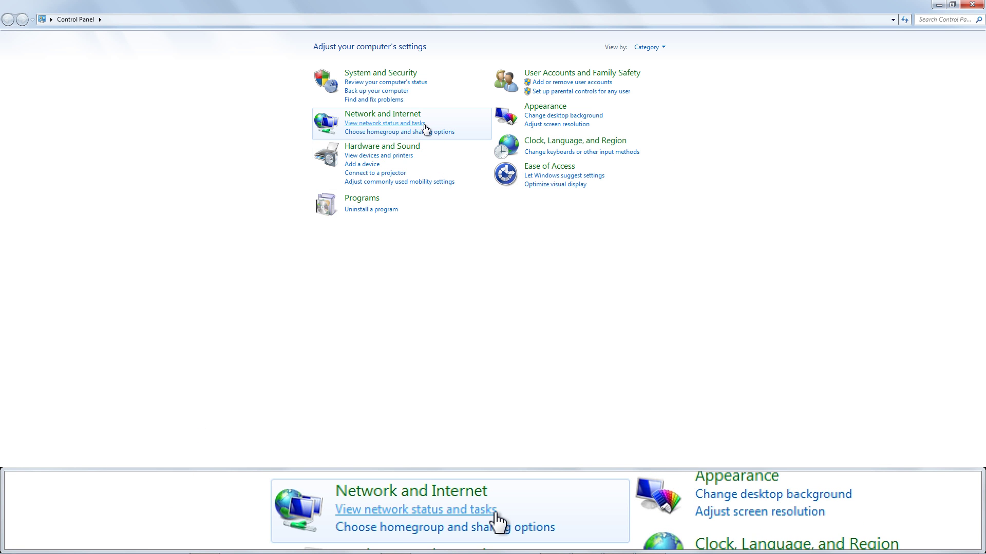
Step: Go to Network and Sharing Center and show the Wireless Network Connection (BEAM41668) status
click(384, 124)
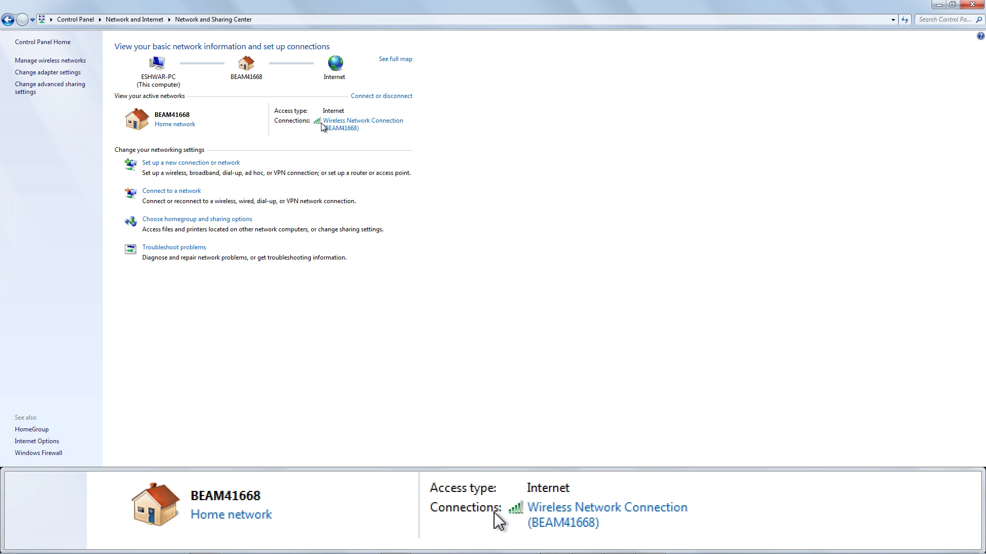
mouse_move(515, 521)
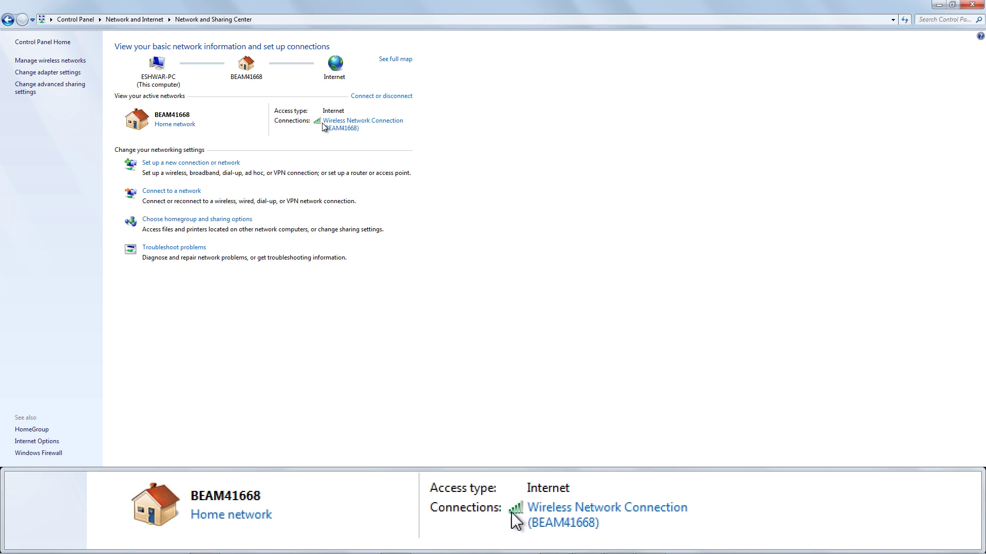
click(361, 121)
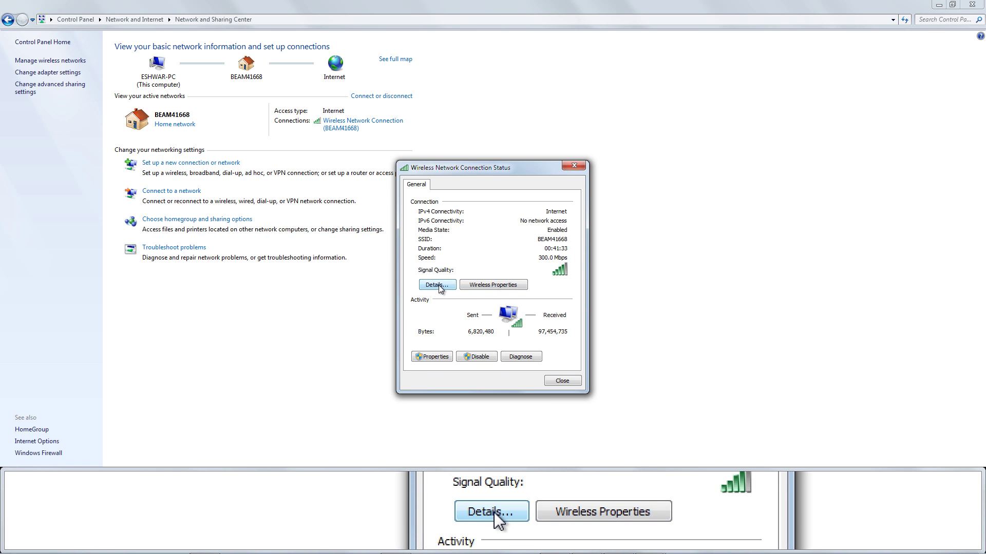
Step: View the connection details with IPv4 Default Gateway 192.168.1.1, then close both dialogs
click(438, 285)
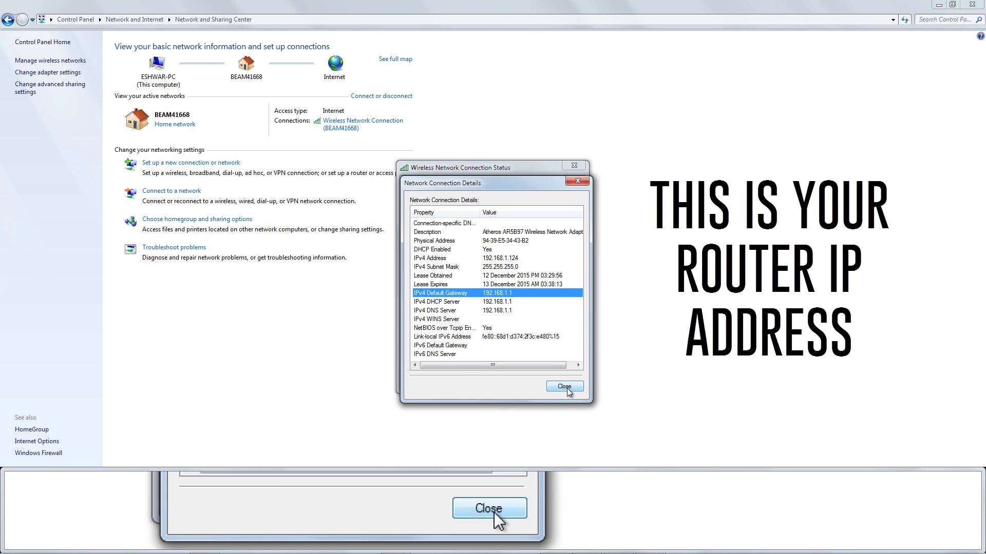
click(564, 386)
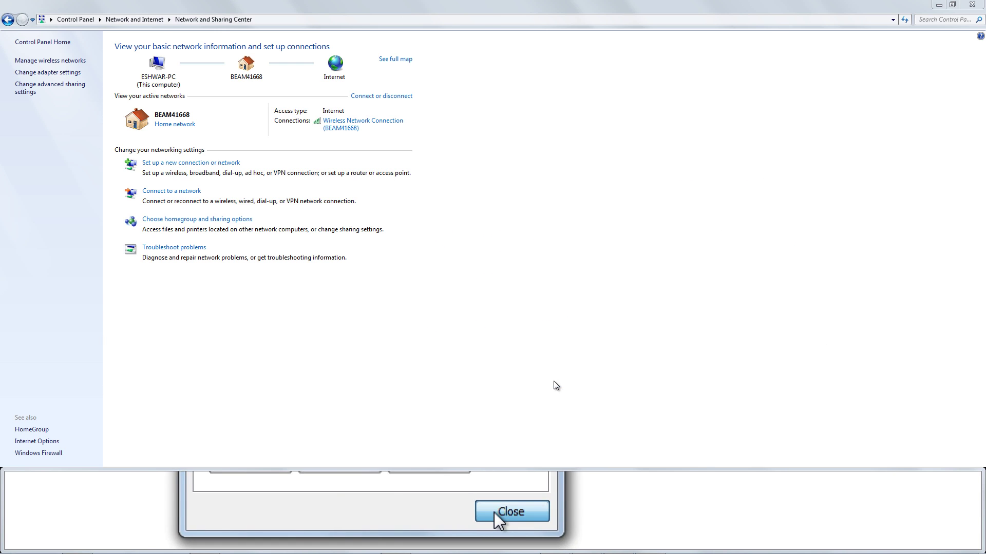
click(513, 511)
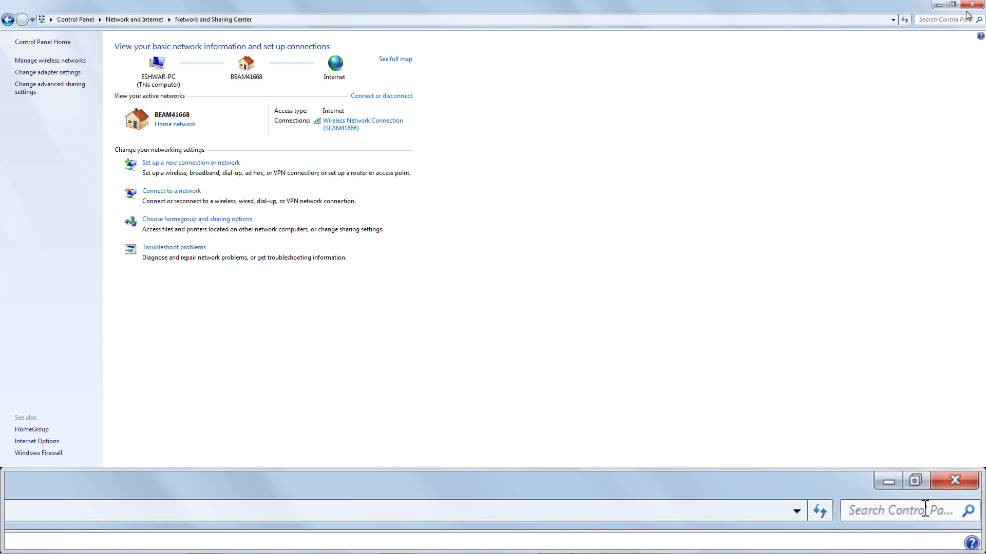